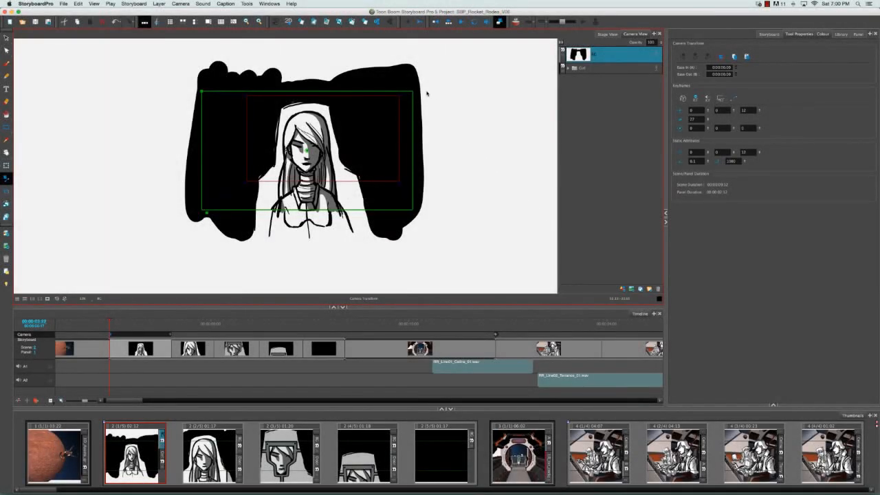
mouse_move(387, 88)
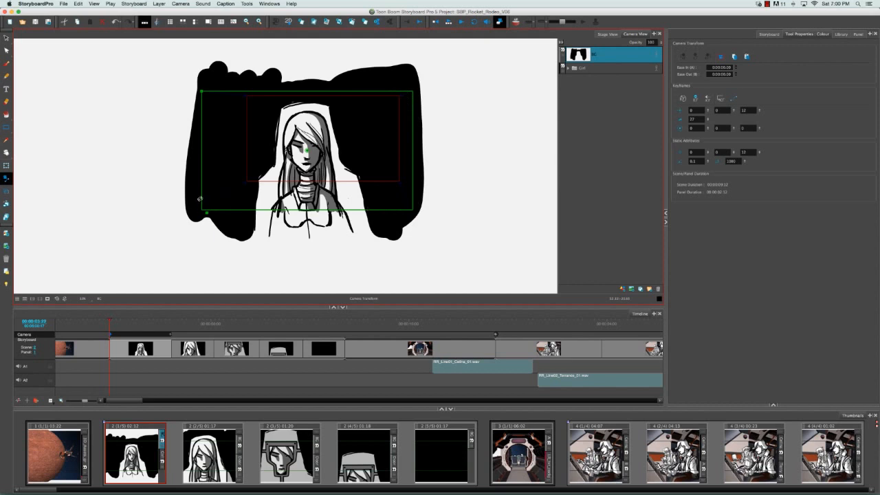
mouse_move(242, 99)
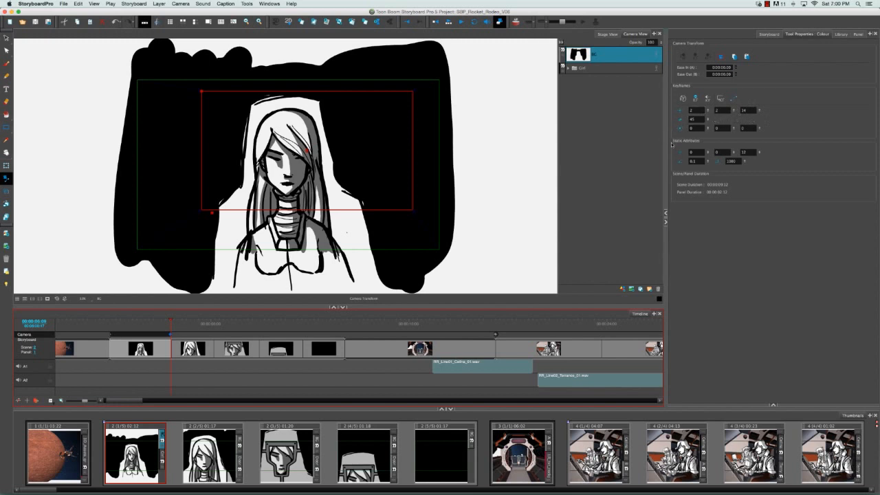
mouse_move(510, 227)
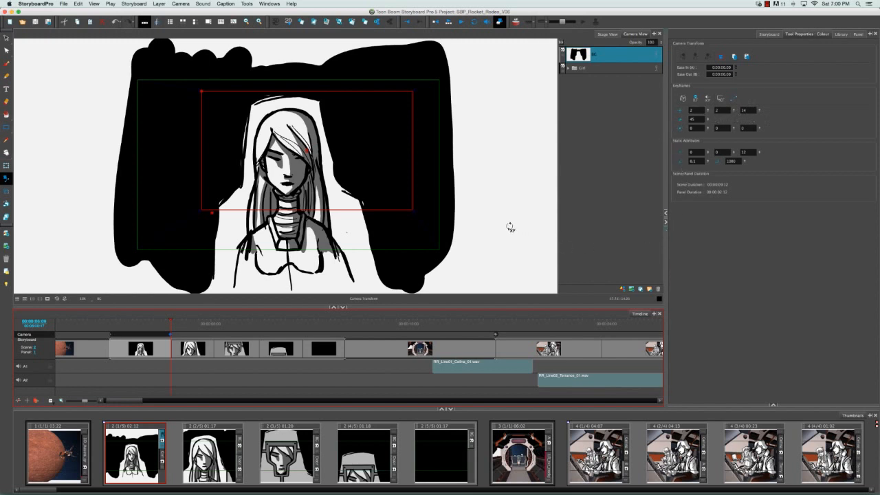
mouse_move(509, 225)
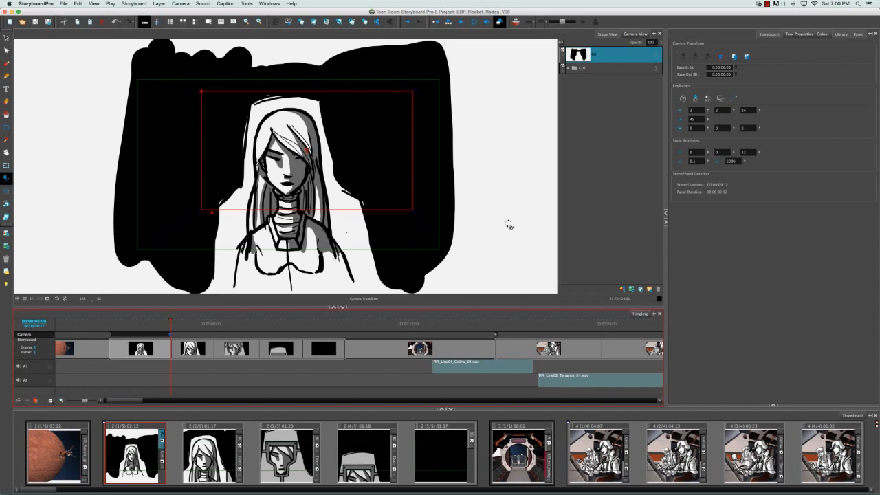
mouse_move(502, 222)
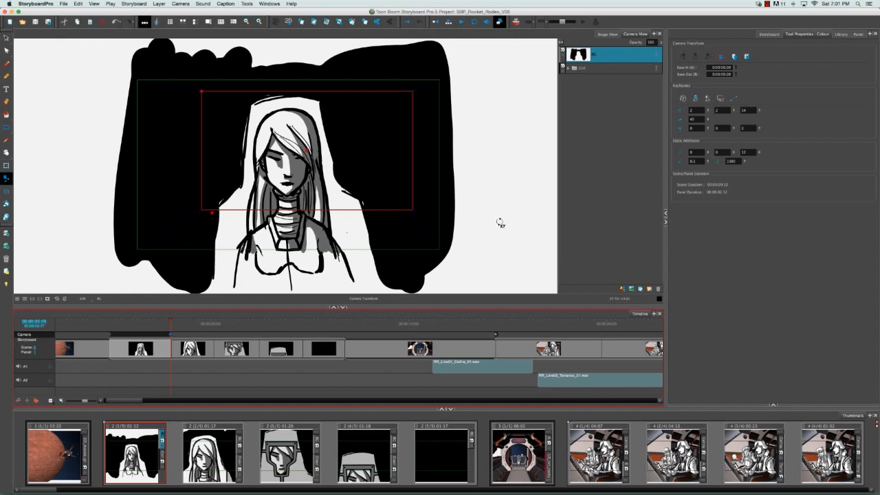
mouse_move(115, 326)
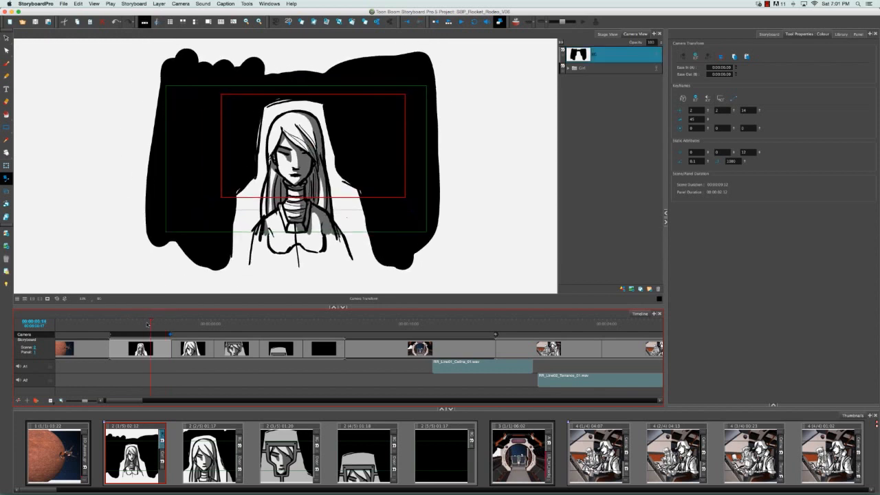
mouse_move(497, 183)
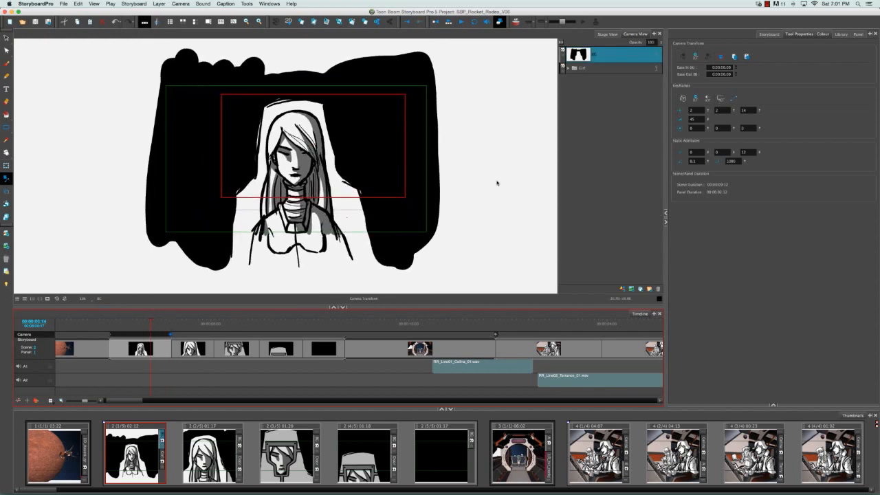
mouse_move(733, 57)
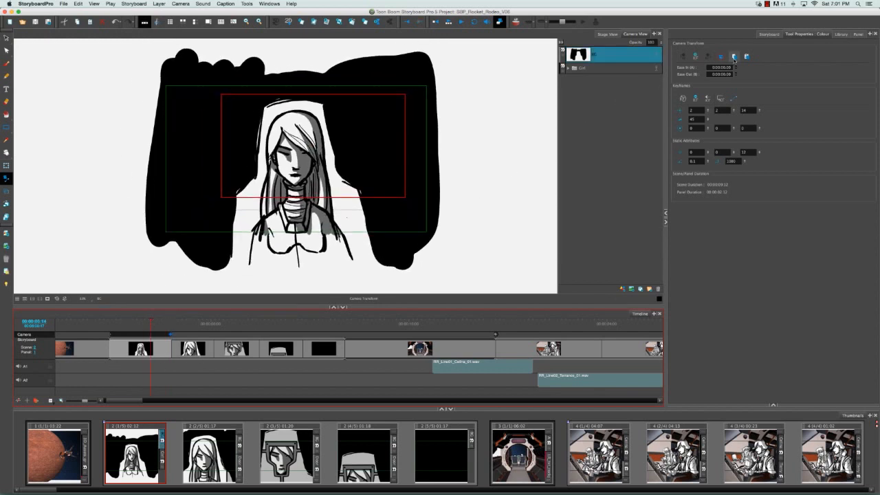
mouse_move(732, 56)
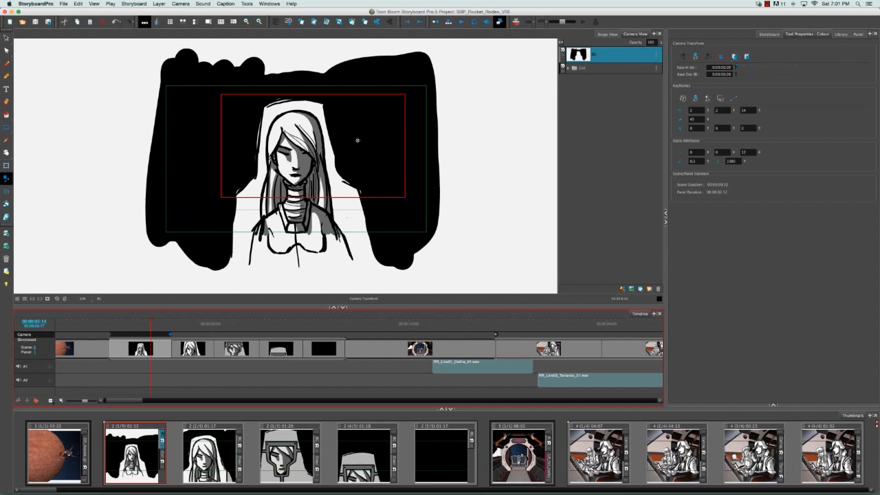
- Open the Camera menu after previewing the girl panel's camera move
click(180, 4)
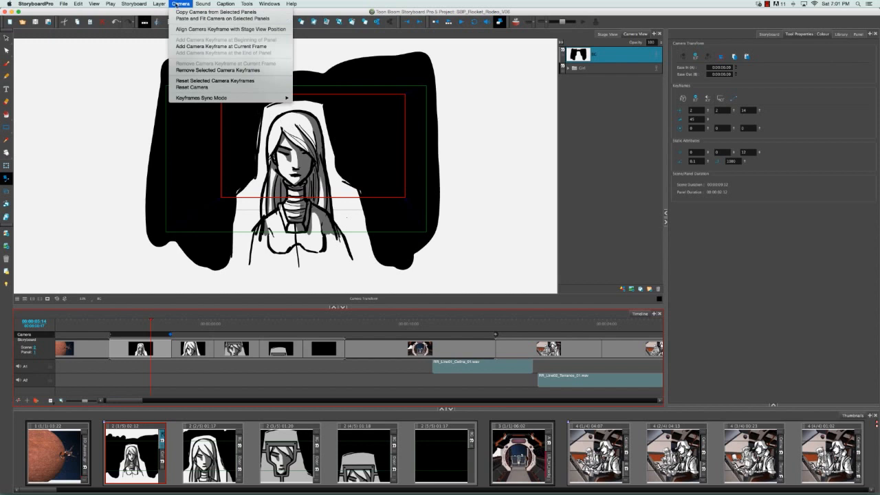
mouse_move(216, 12)
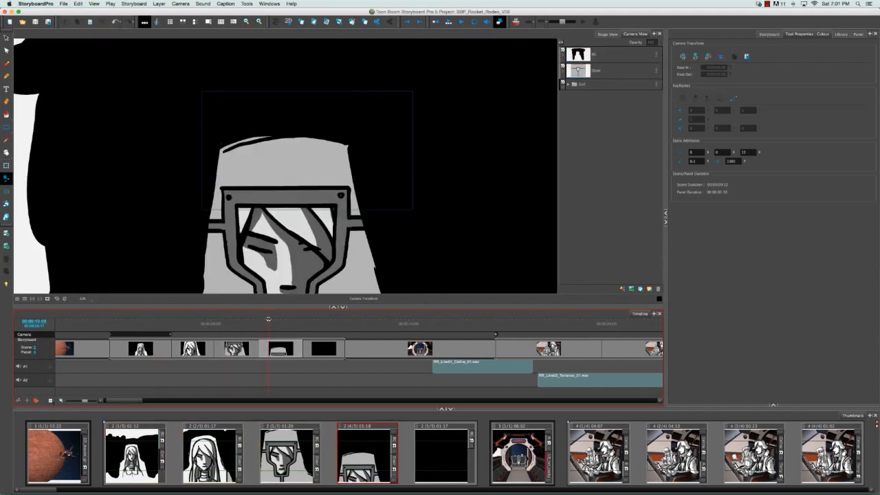
- Select the helmet-character panel and paste the copied camera move, fitted to the panel
click(612, 53)
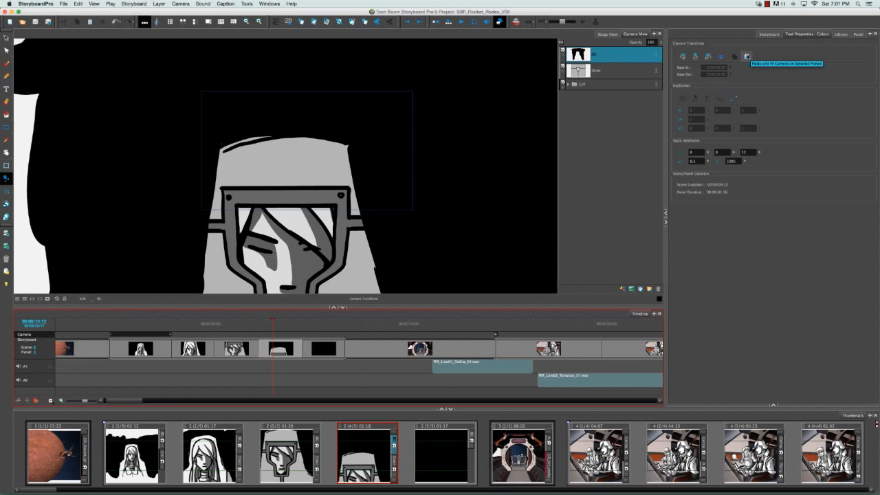
mouse_move(176, 7)
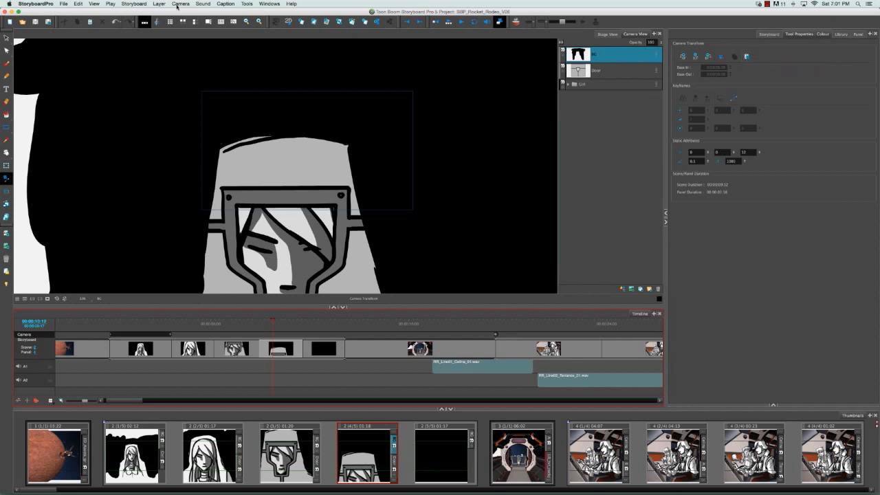
click(180, 4)
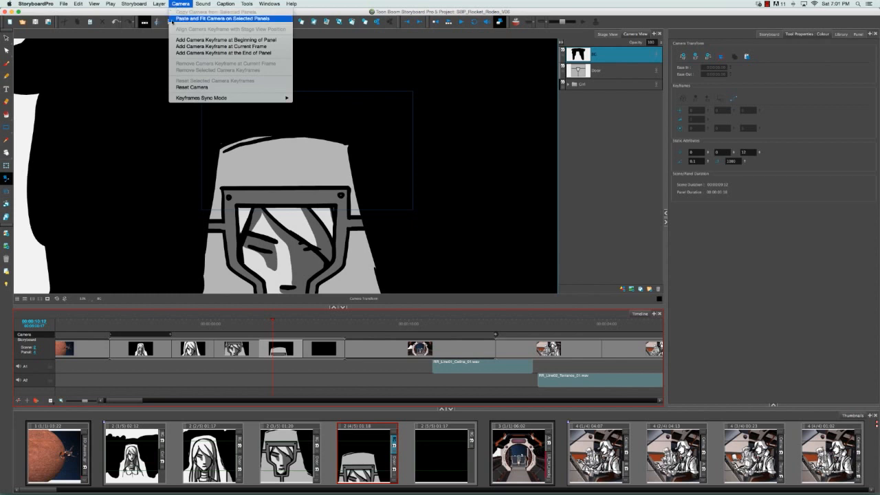
click(222, 19)
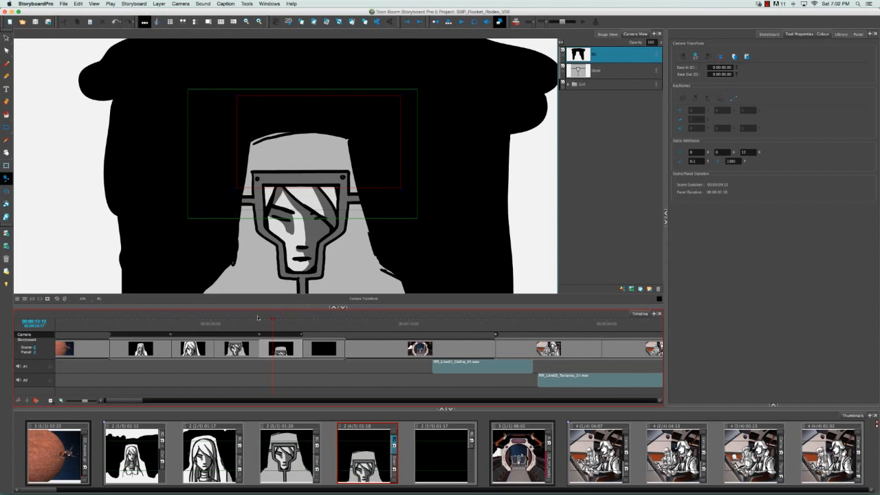
mouse_move(273, 318)
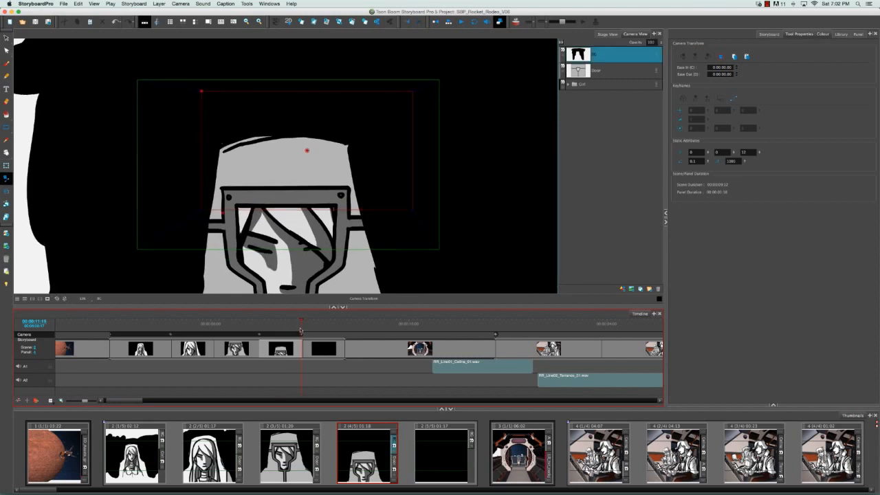
mouse_move(378, 275)
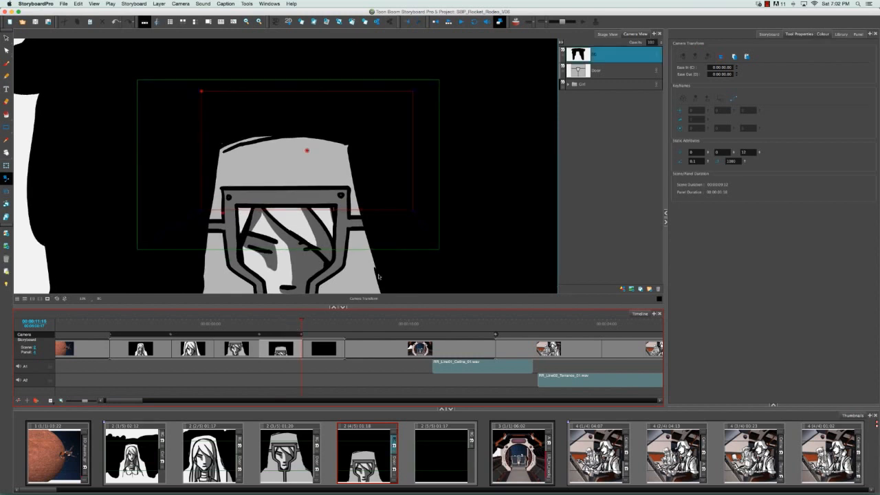